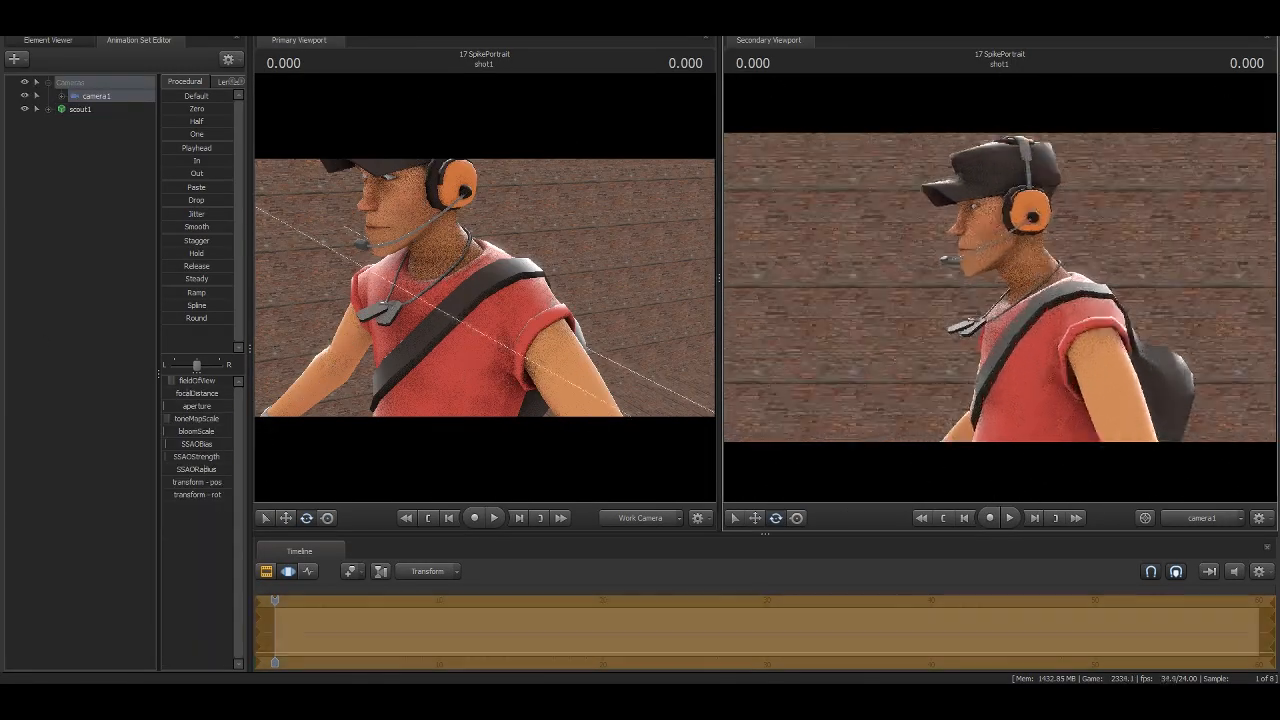
Hide scout1's headset and cap bodygroups and attach the newsboy cap to his head
{"action": "left_click", "coordinate": [36, 108]}
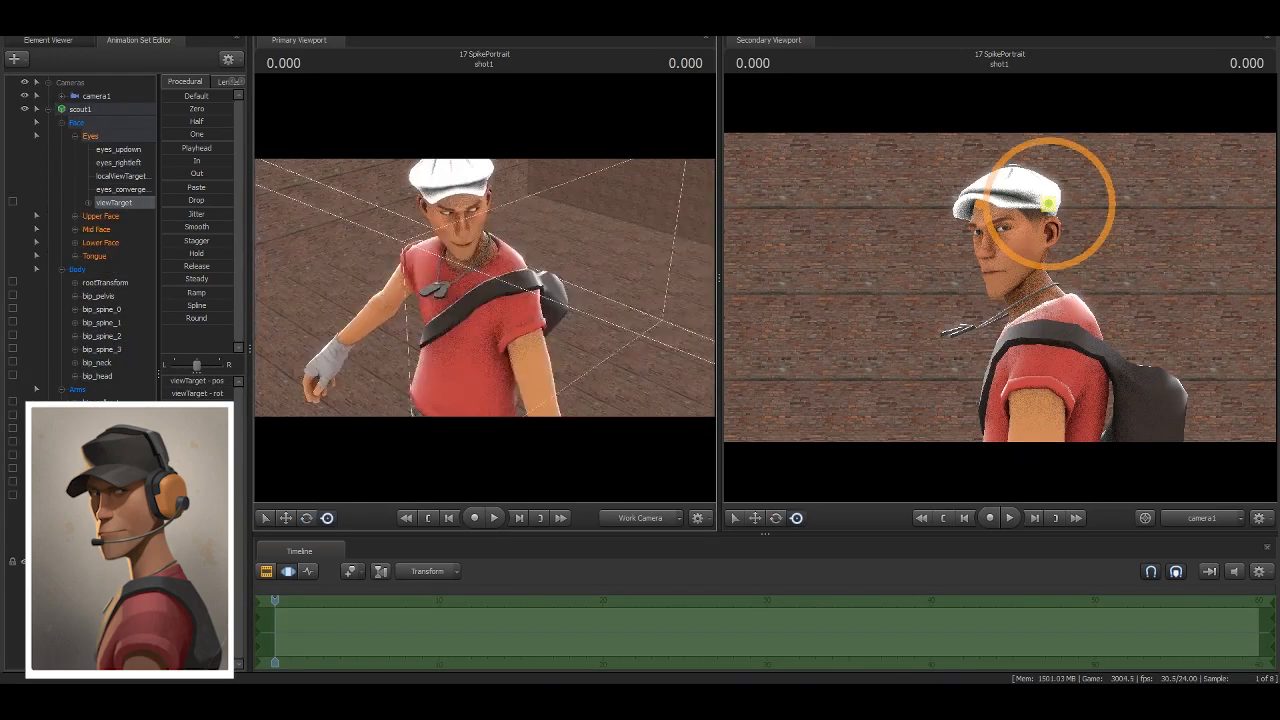
{"action": "left_click", "coordinate": [97, 375]}
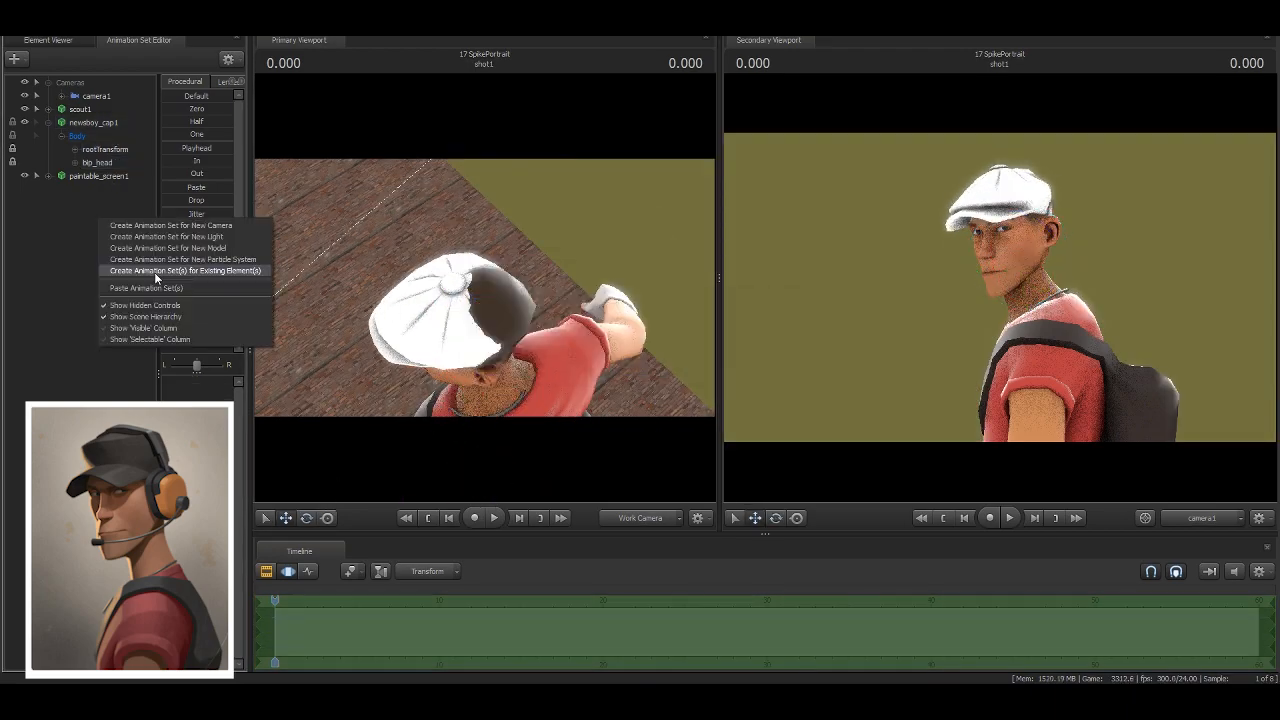
{"action": "left_click", "coordinate": [186, 270]}
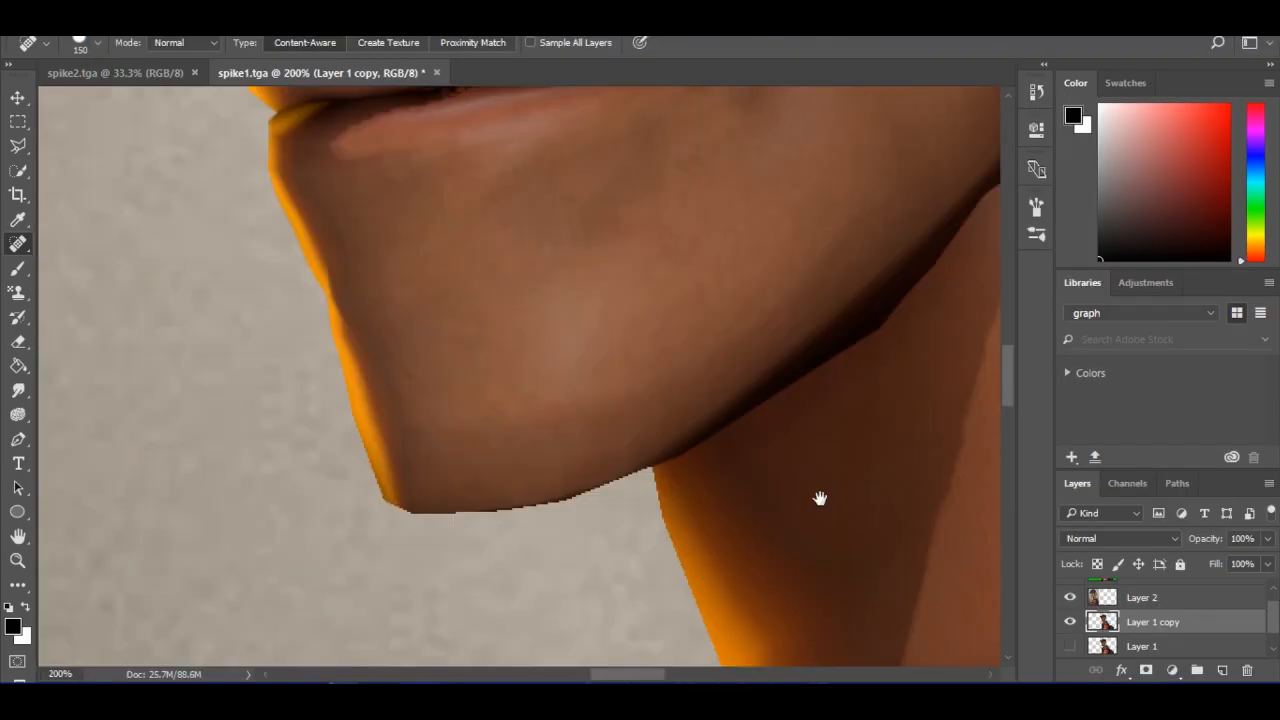
Pan the view along the Scout's jaw and neck to inspect the cleanup
{"action": "left_click_drag", "start_coordinate": [820, 499], "coordinate": [700, 628]}
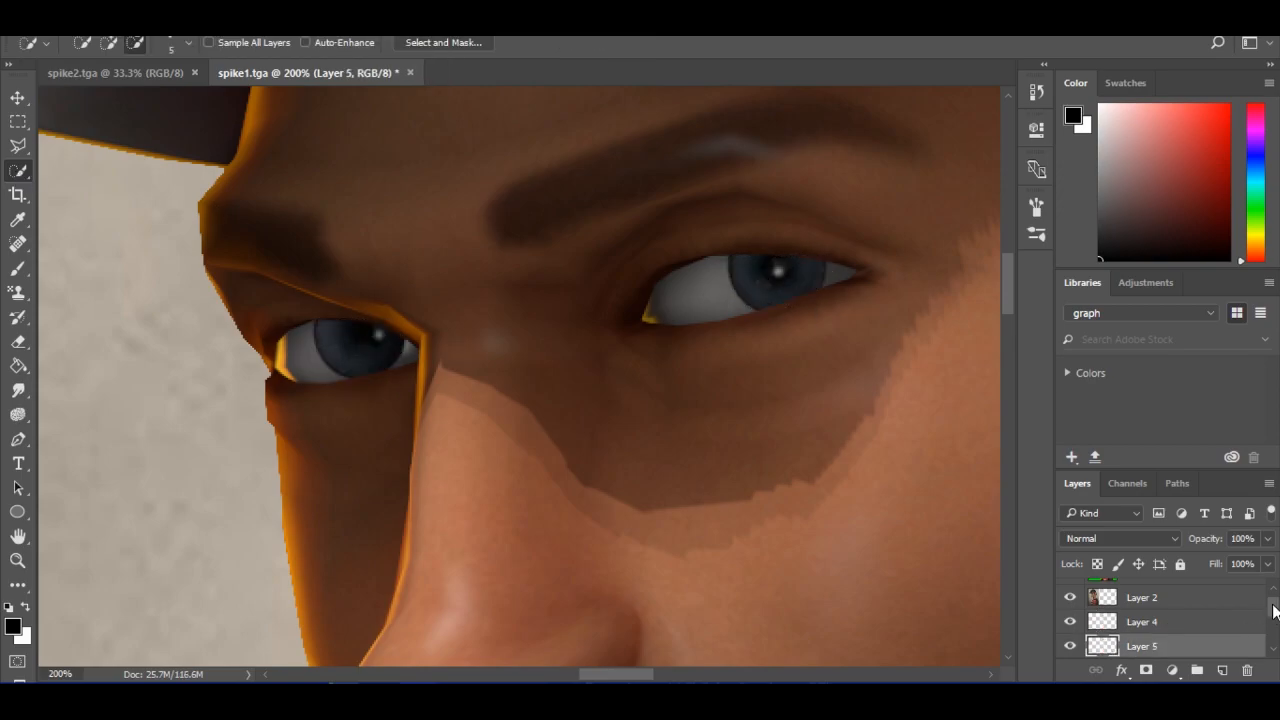
Hide the Layer 5 eye-shadow paintover to compare against the original
{"action": "scroll", "scroll_direction": "down", "scroll_amount": 3}
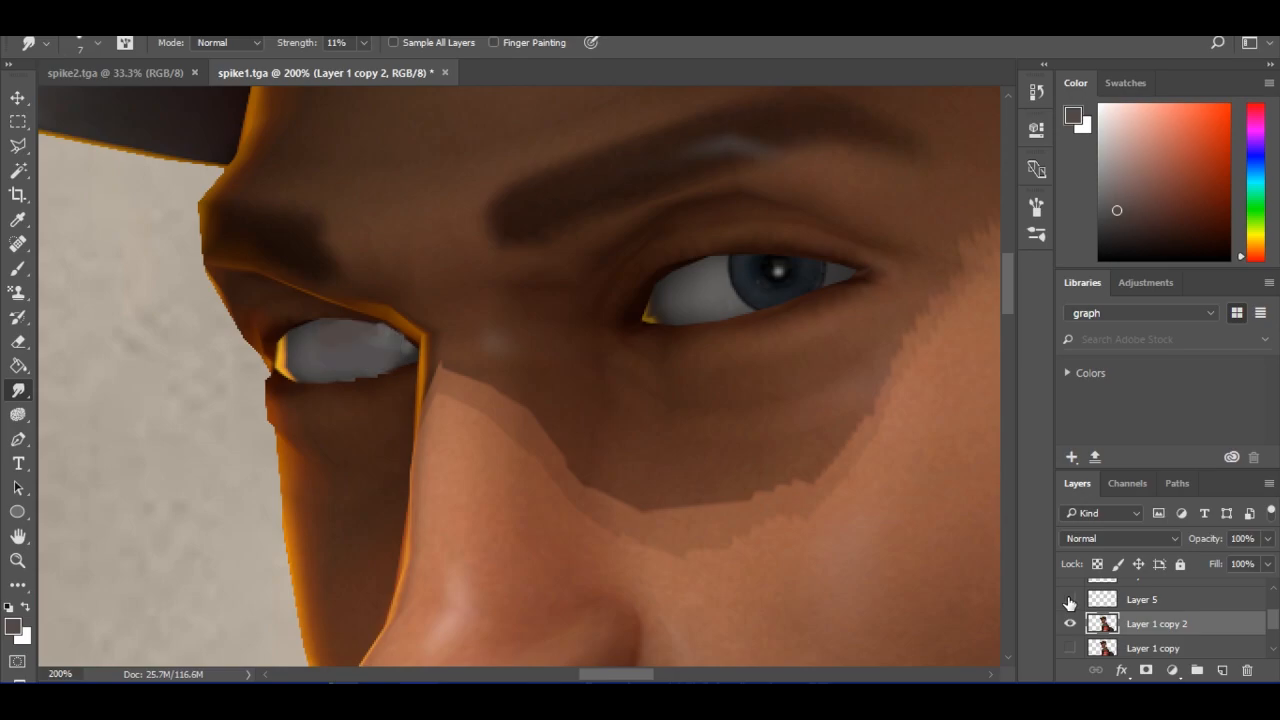
{"action": "left_click", "coordinate": [1069, 599]}
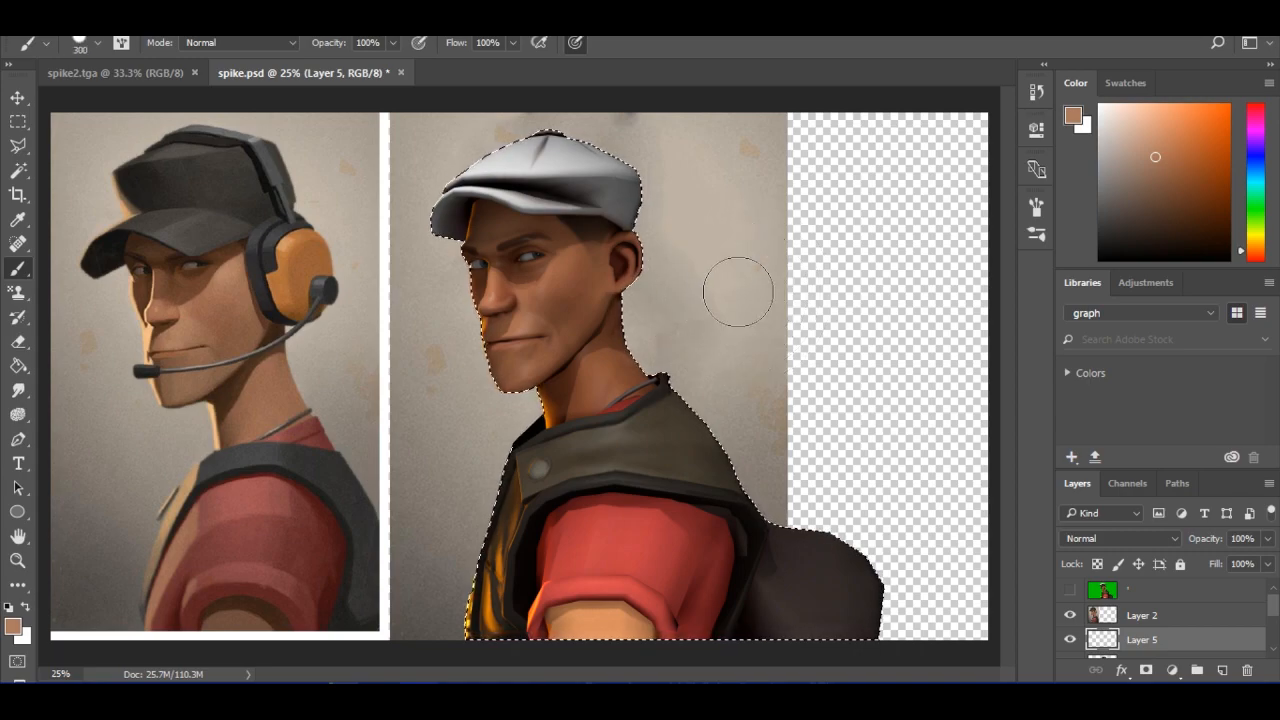
Dab warm paint onto the background beside the Scout's head
{"action": "left_click", "coordinate": [585, 290]}
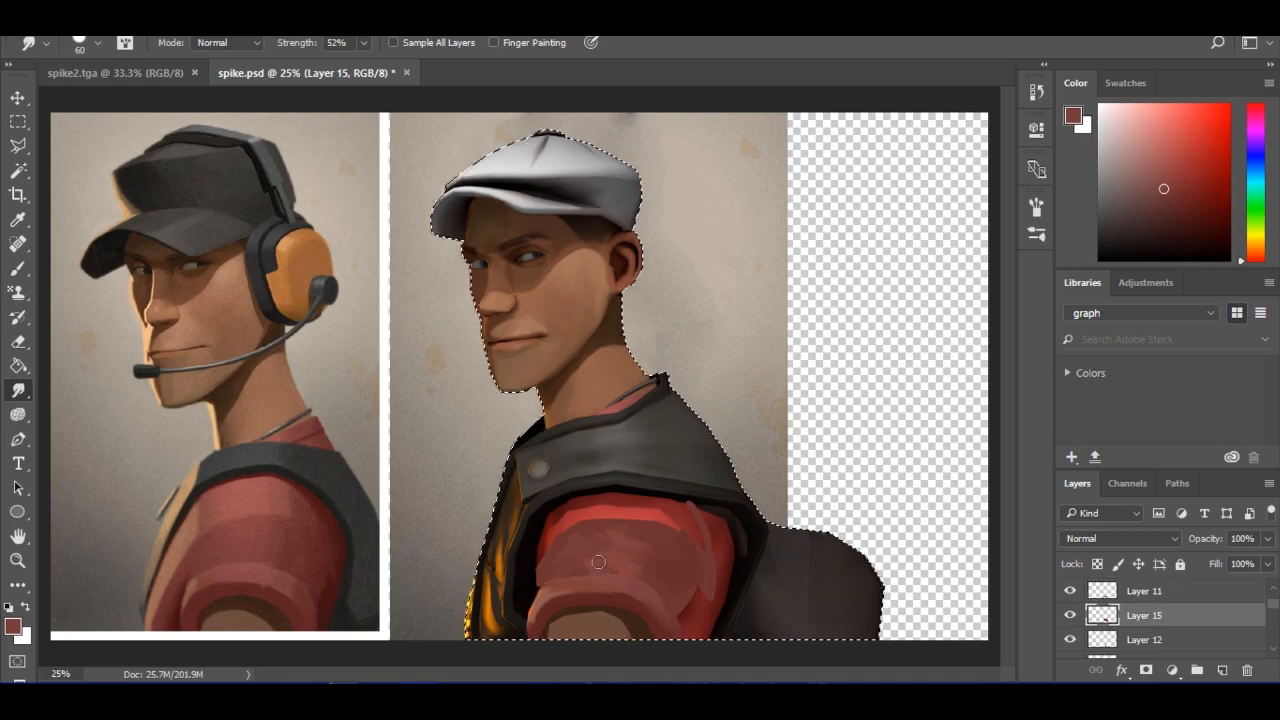
Smear the paint across the Scout's red sleeve with the Smudge tool
{"action": "left_click_drag", "start_coordinate": [598, 561], "coordinate": [617, 521]}
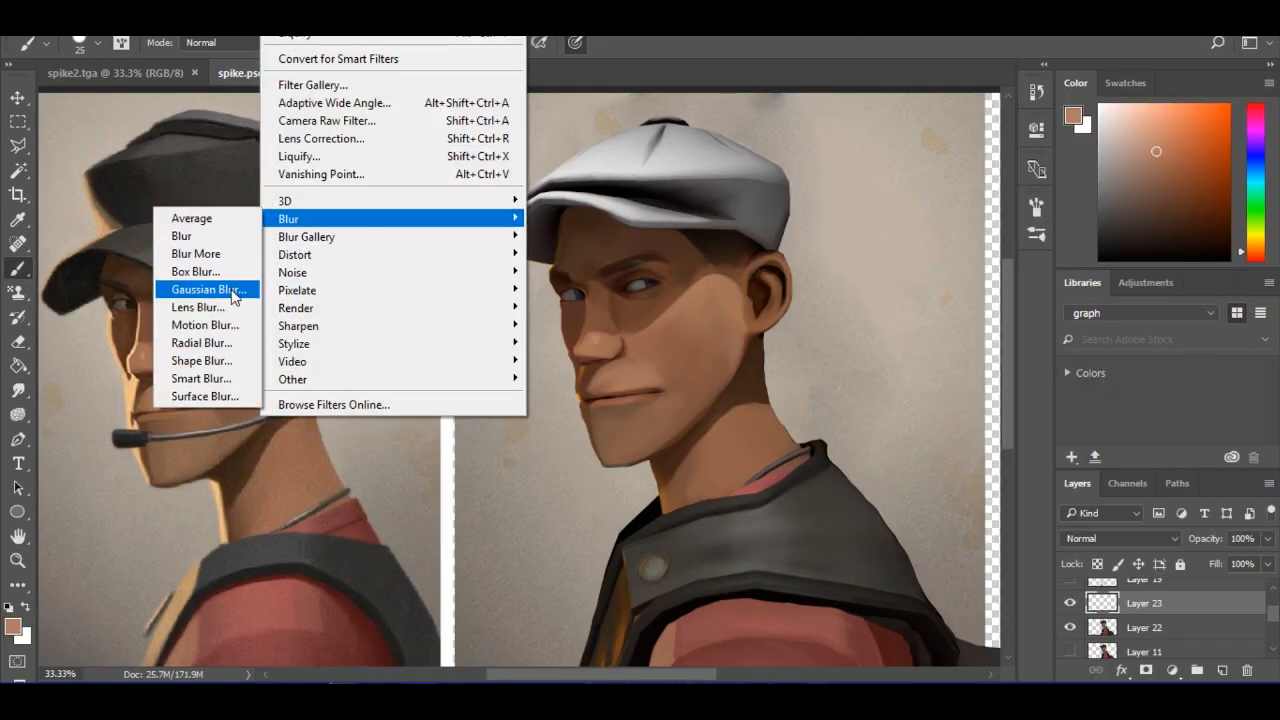
{"action": "left_click", "coordinate": [207, 289]}
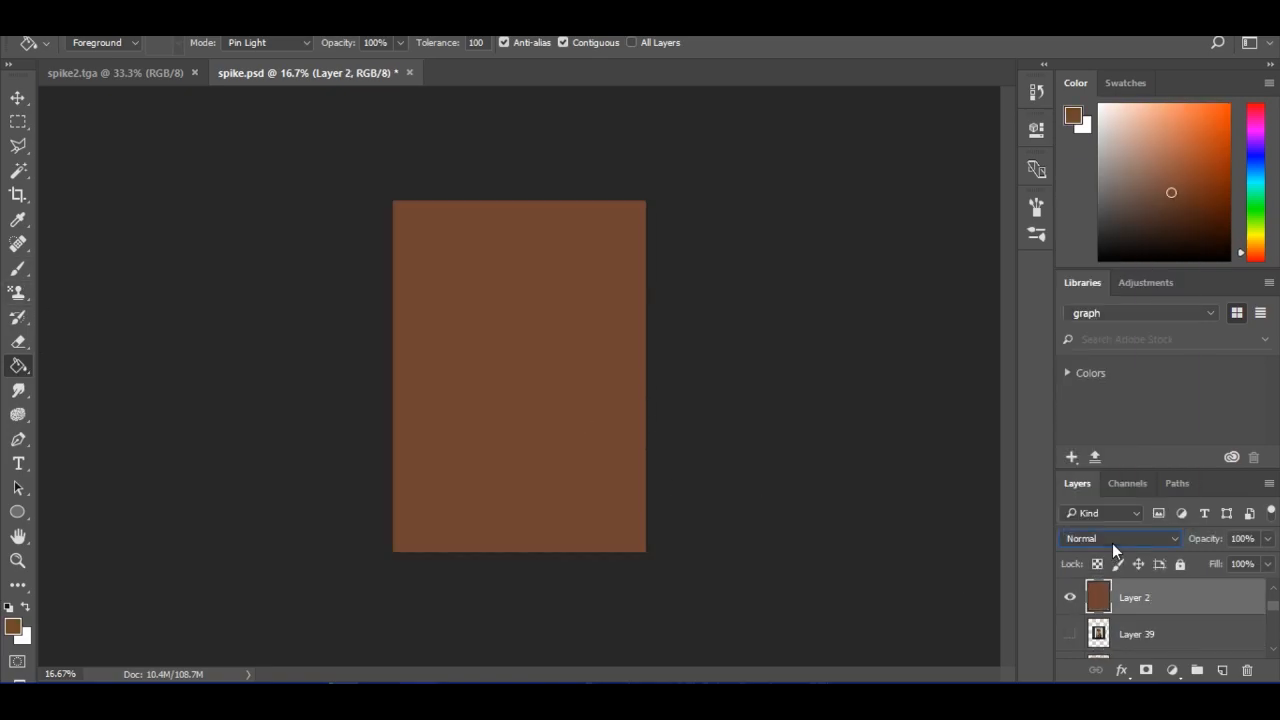
Set the brown layer's blend mode to Color and lower its fill to about 79%
{"action": "left_click", "coordinate": [1120, 538]}
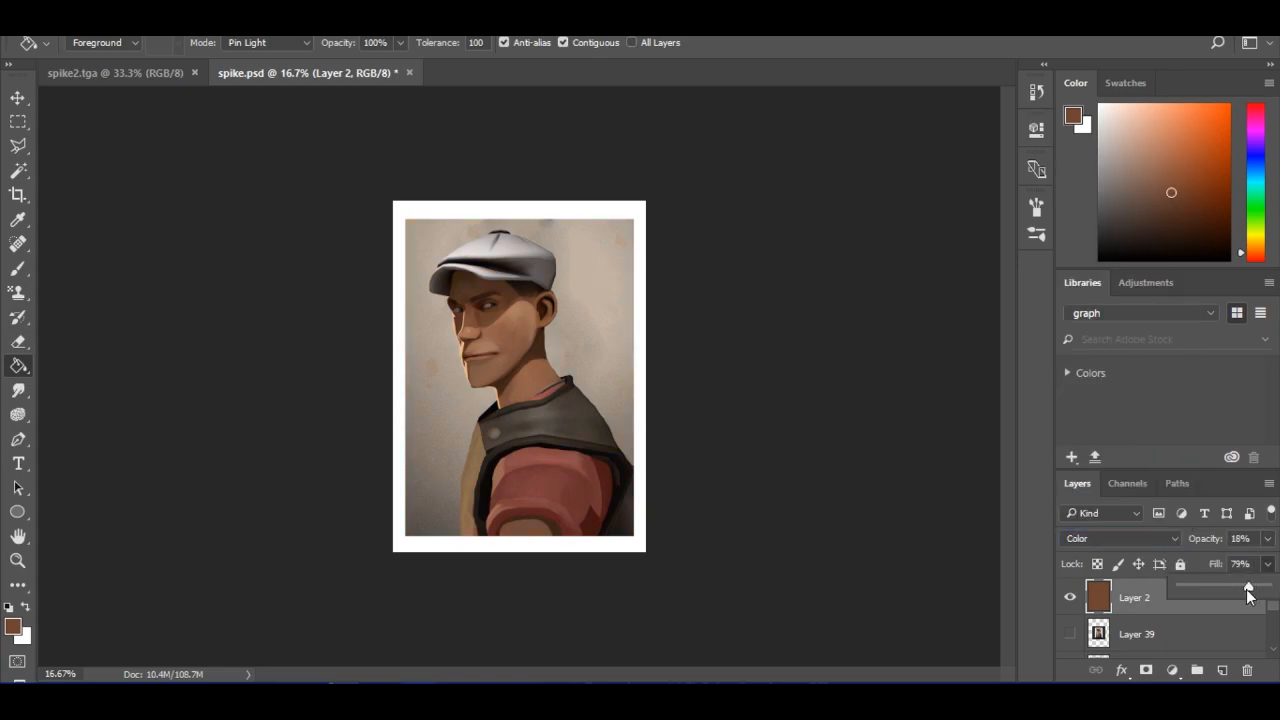
{"action": "left_click_drag", "start_coordinate": [1248, 587], "coordinate": [1225, 587]}
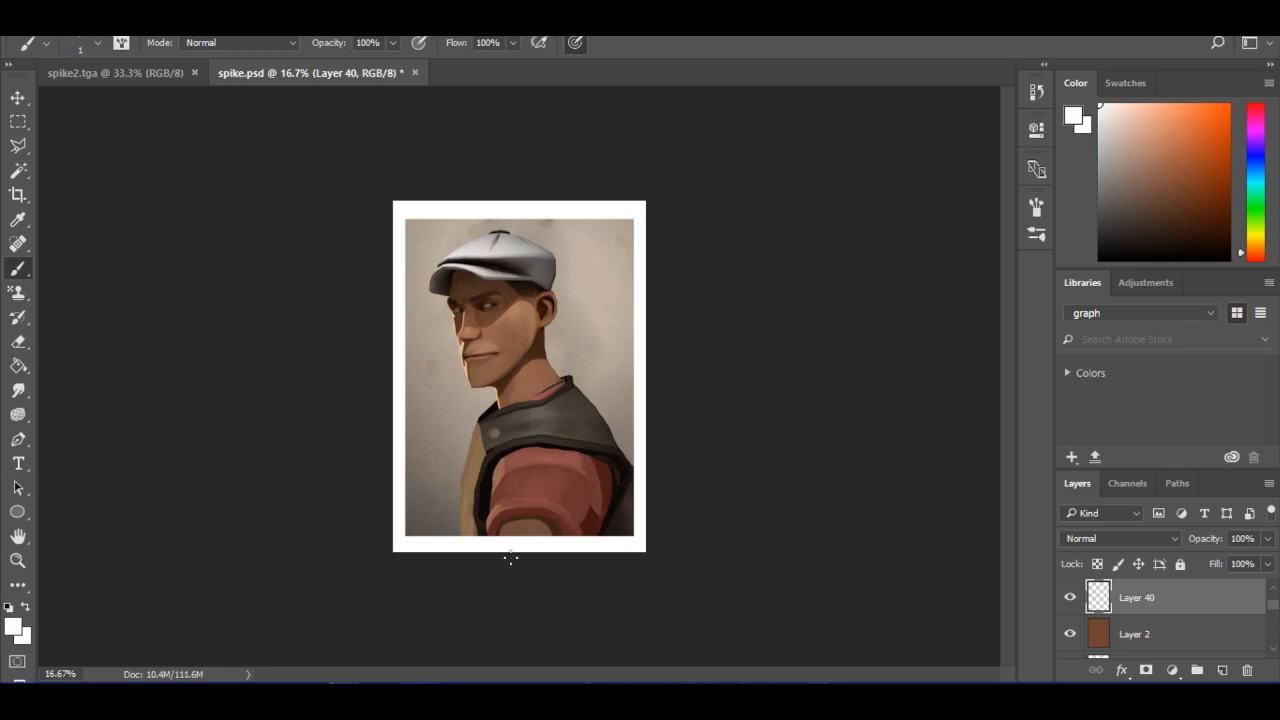
{"action": "mouse_move", "coordinate": [585, 330]}
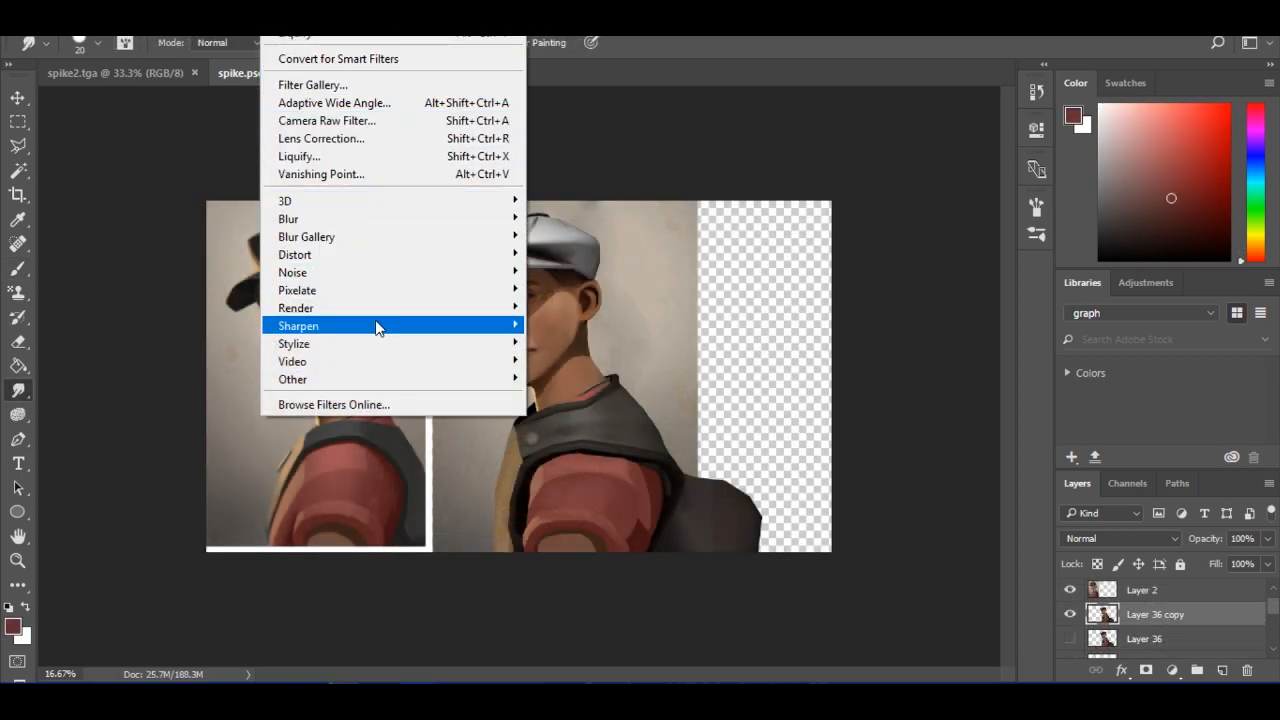
{"action": "mouse_move", "coordinate": [292, 272]}
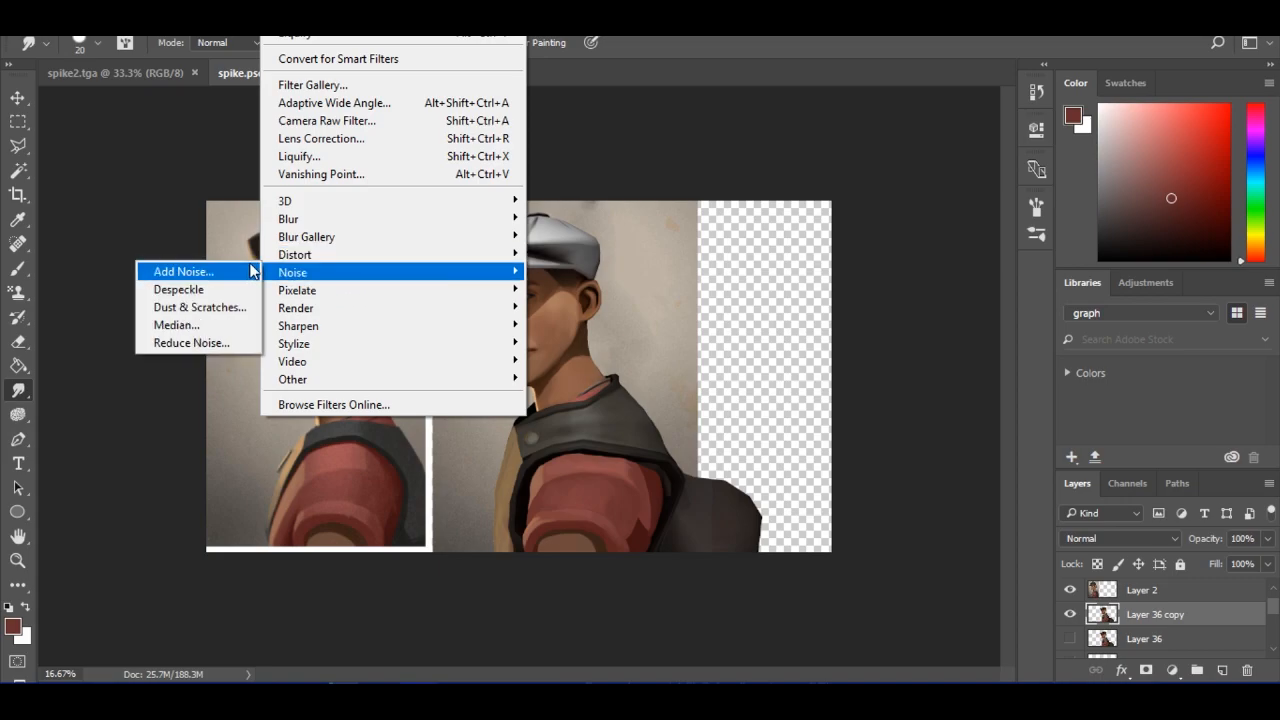
Apply Add Noise to the Layer 36 copy and move the dialog aside to preview
{"action": "left_click", "coordinate": [183, 271]}
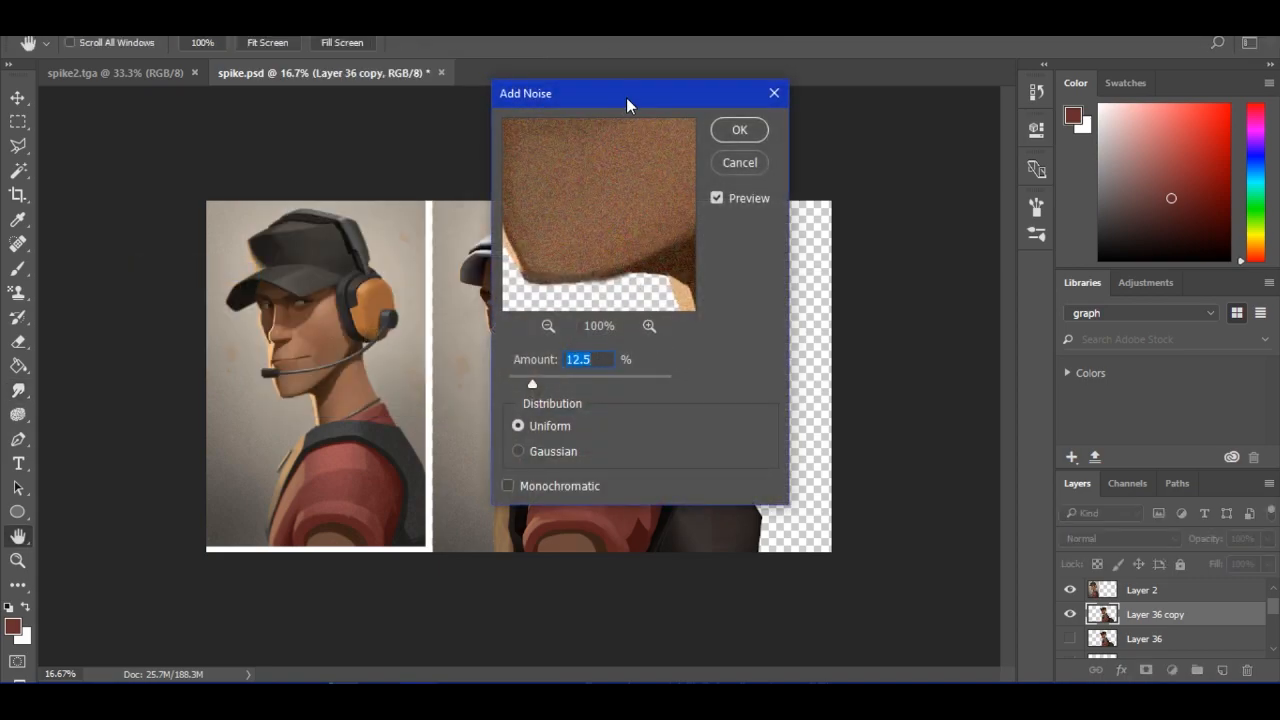
{"action": "left_click_drag", "start_coordinate": [630, 93], "coordinate": [900, 207]}
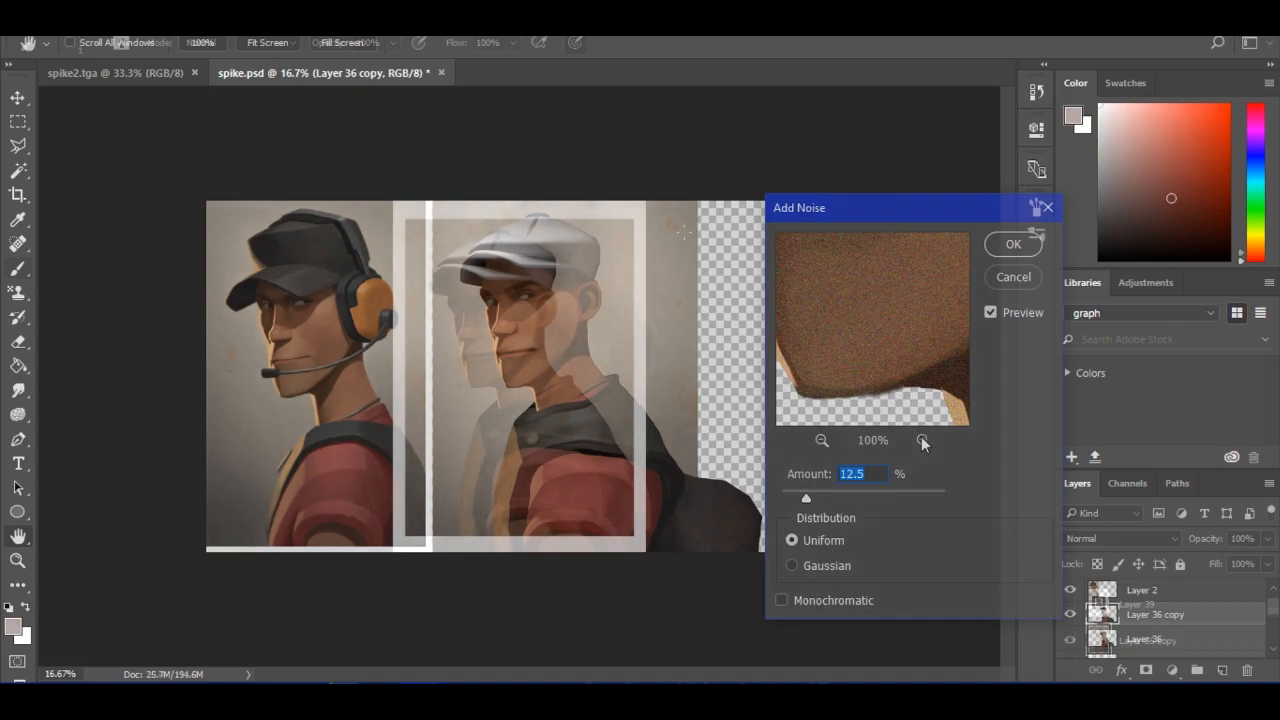